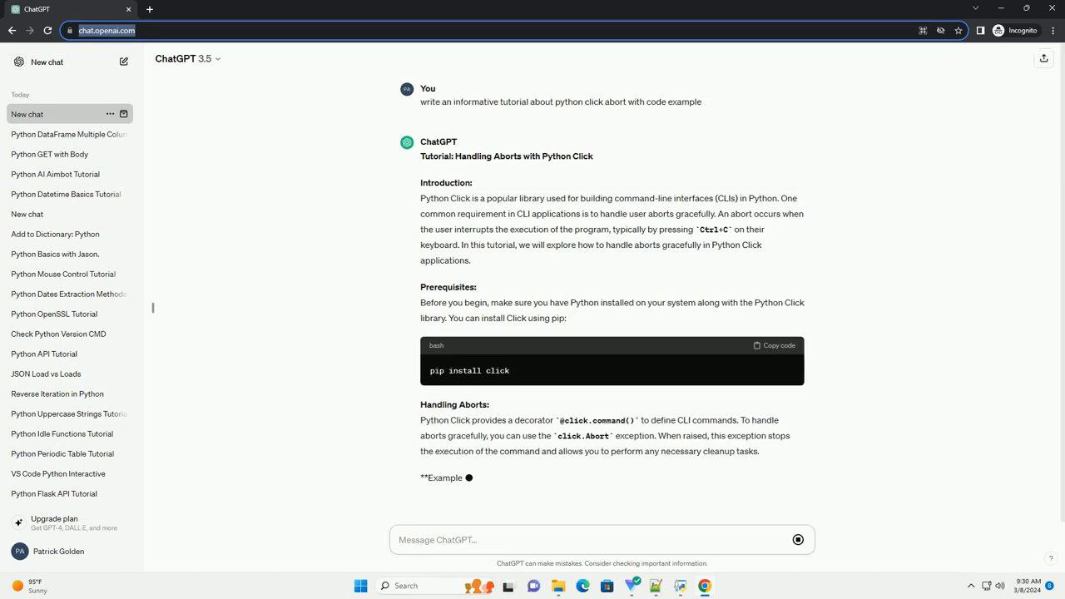
{"action": "scroll", "scroll_direction": "down", "scroll_amount": 3}
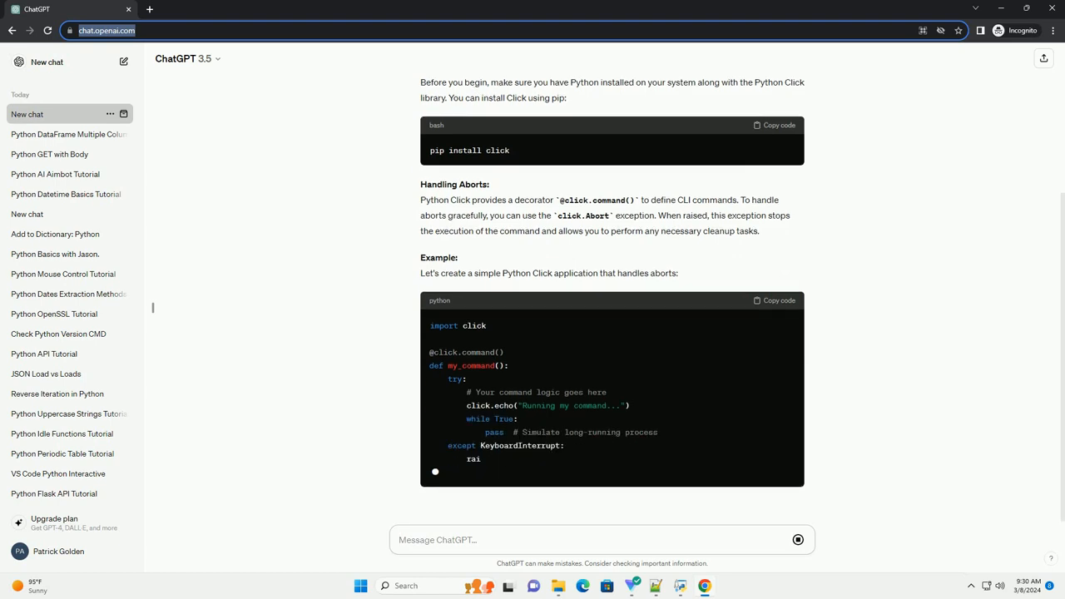
{"action": "scroll", "scroll_direction": "down", "scroll_amount": 3}
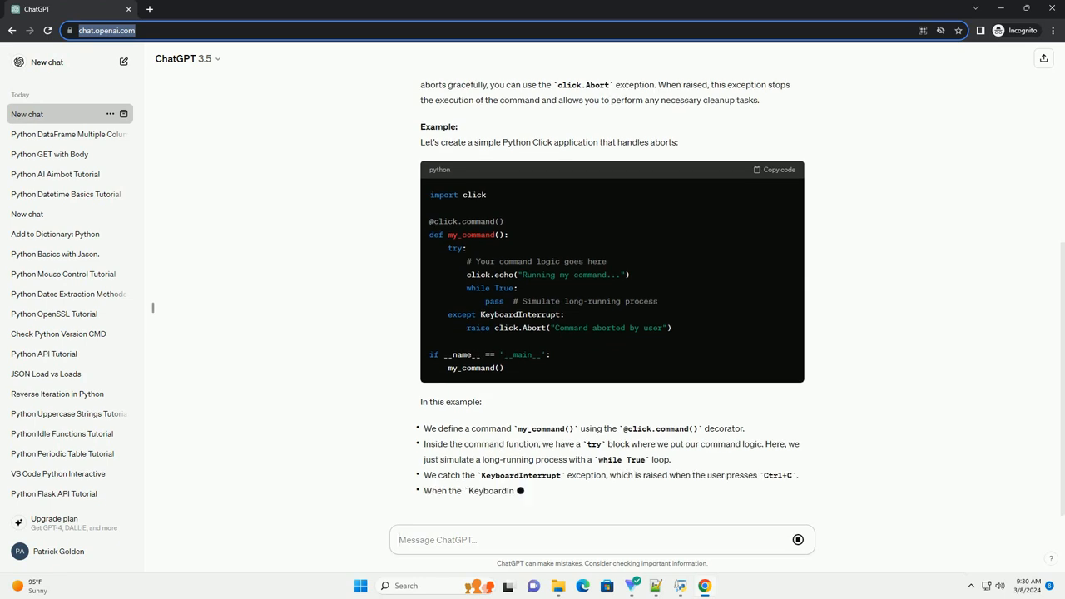
{"action": "scroll", "scroll_direction": "down", "scroll_amount": 3}
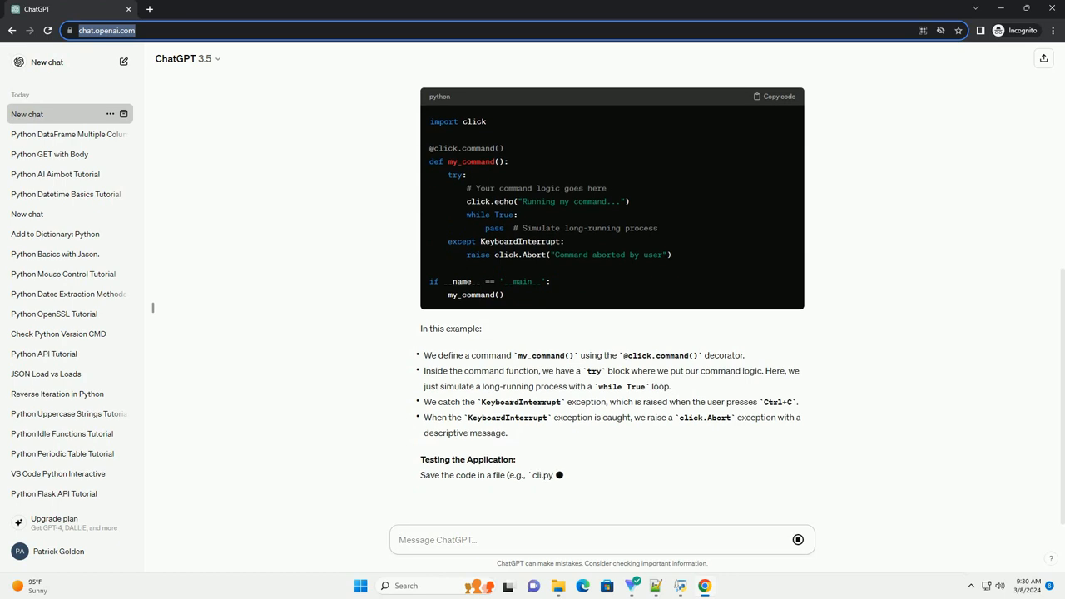
{"action": "scroll", "scroll_direction": "down", "scroll_amount": 3}
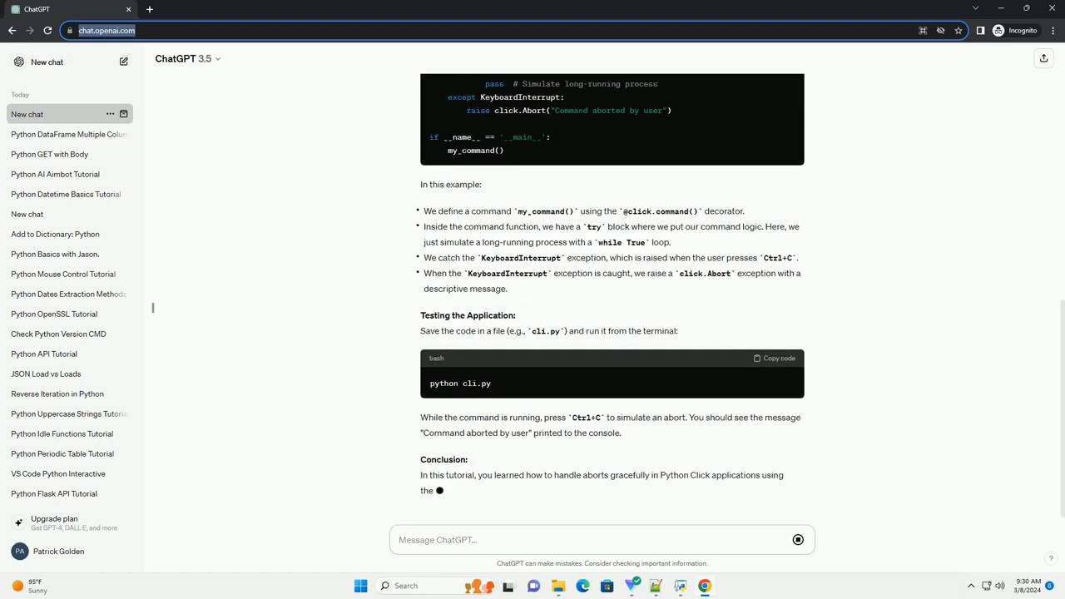
{"action": "scroll", "scroll_direction": "down", "scroll_amount": 3}
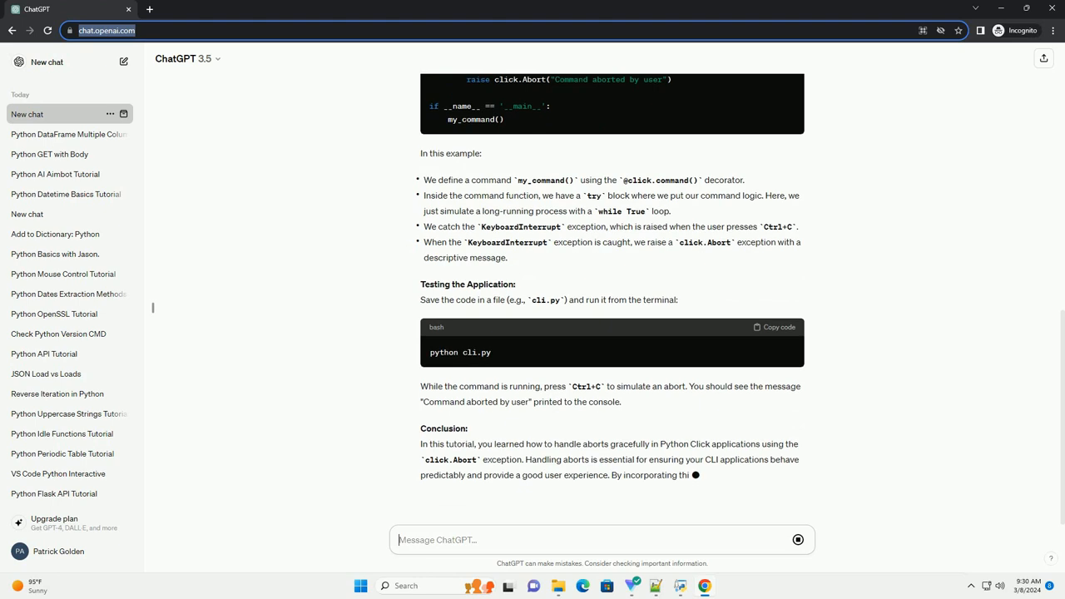